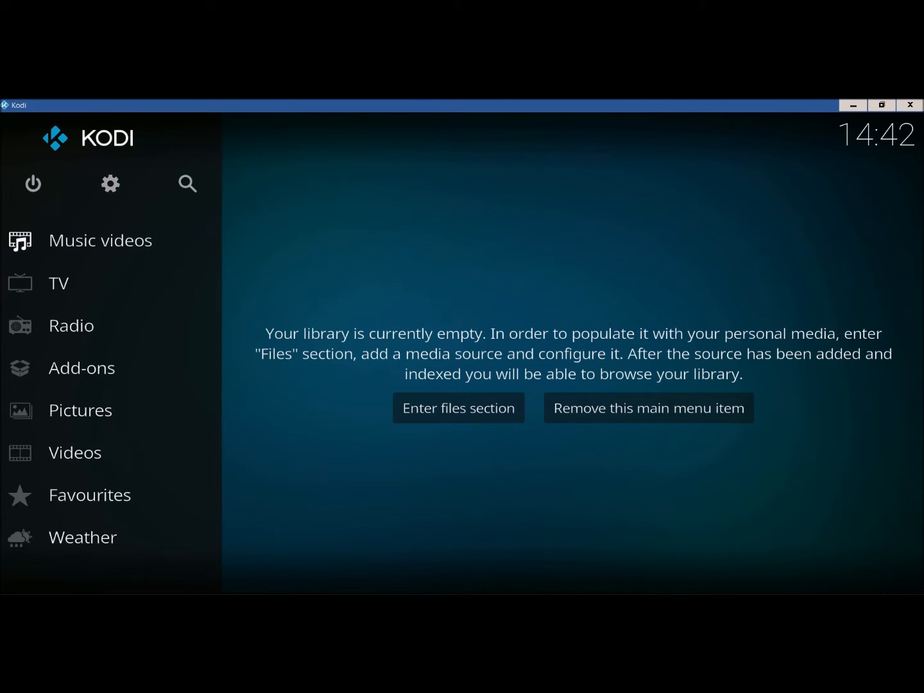
mouse_move(110, 185)
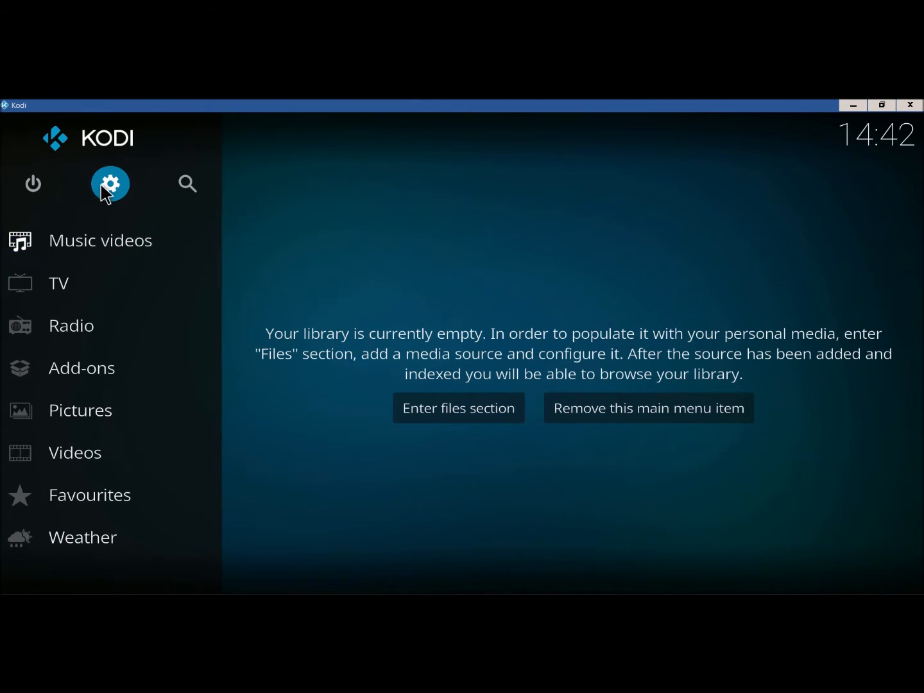
- Enable Unknown sources under System > Add-ons and accept the warning
left_click(111, 185)
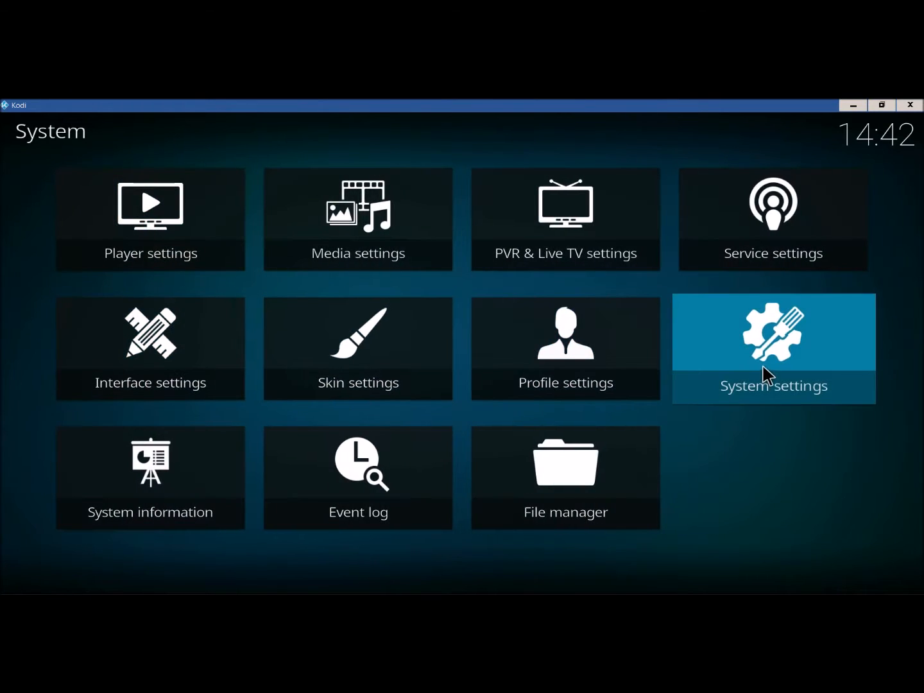
left_click(773, 349)
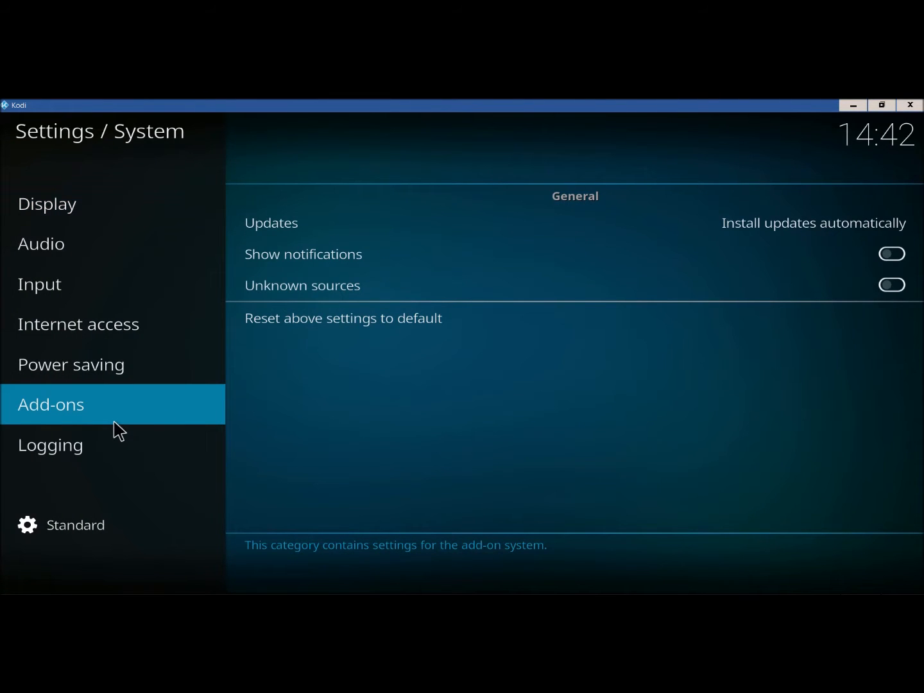
mouse_move(842, 344)
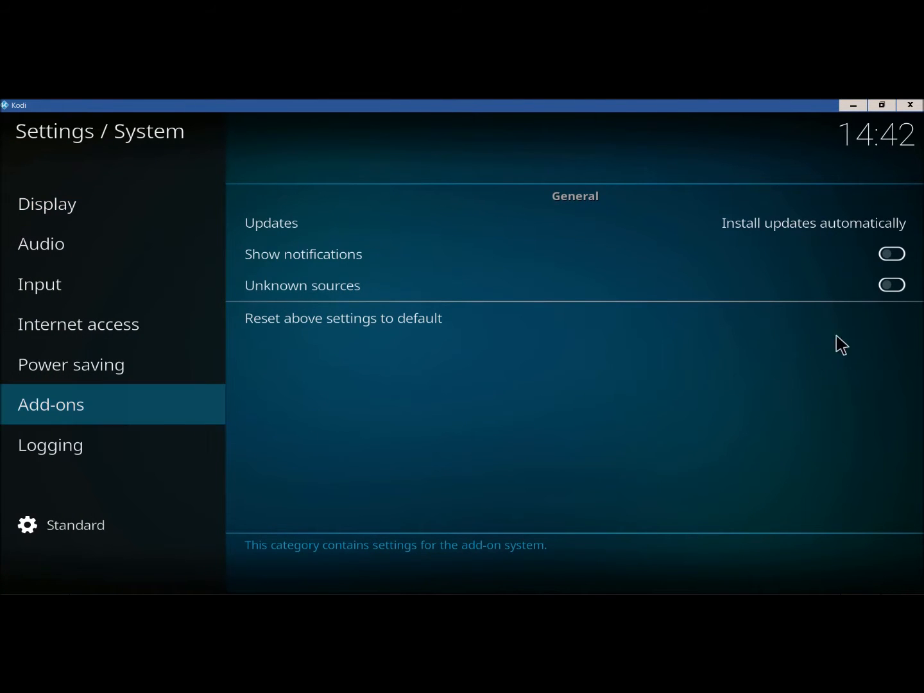
left_click(891, 285)
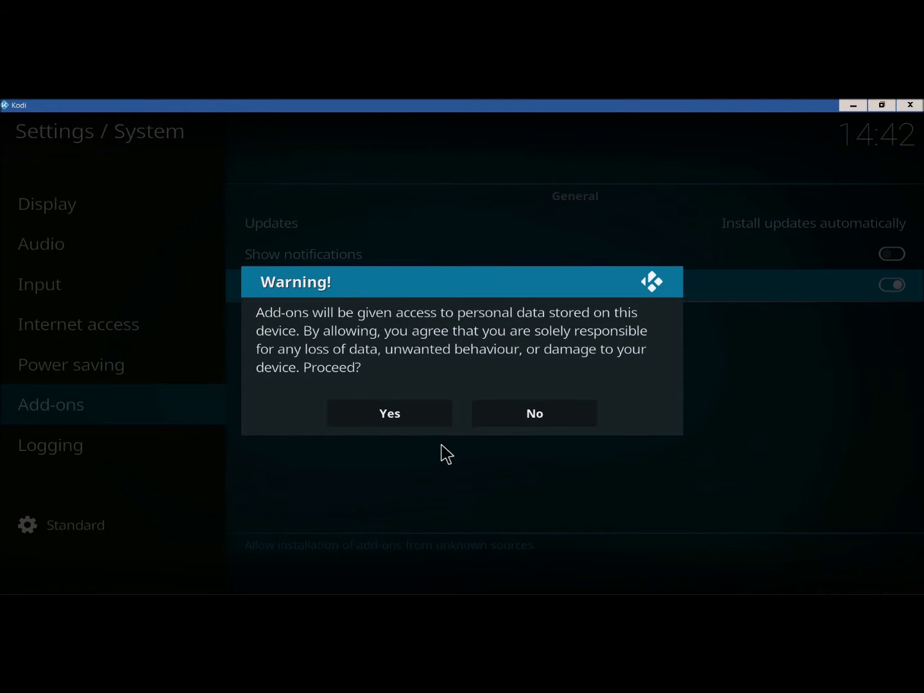
left_click(389, 414)
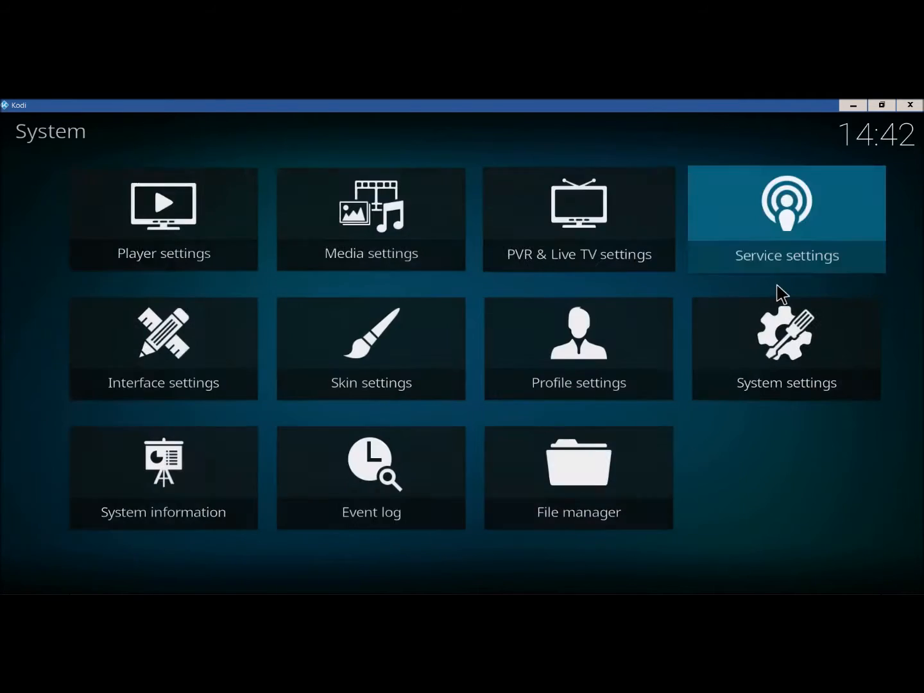
mouse_move(566, 478)
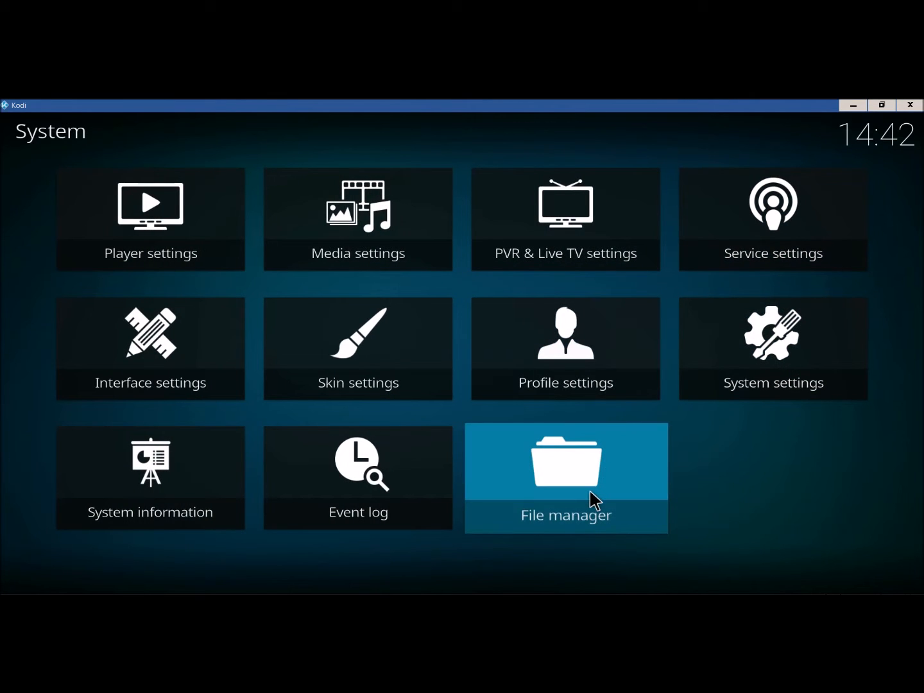
left_click(566, 477)
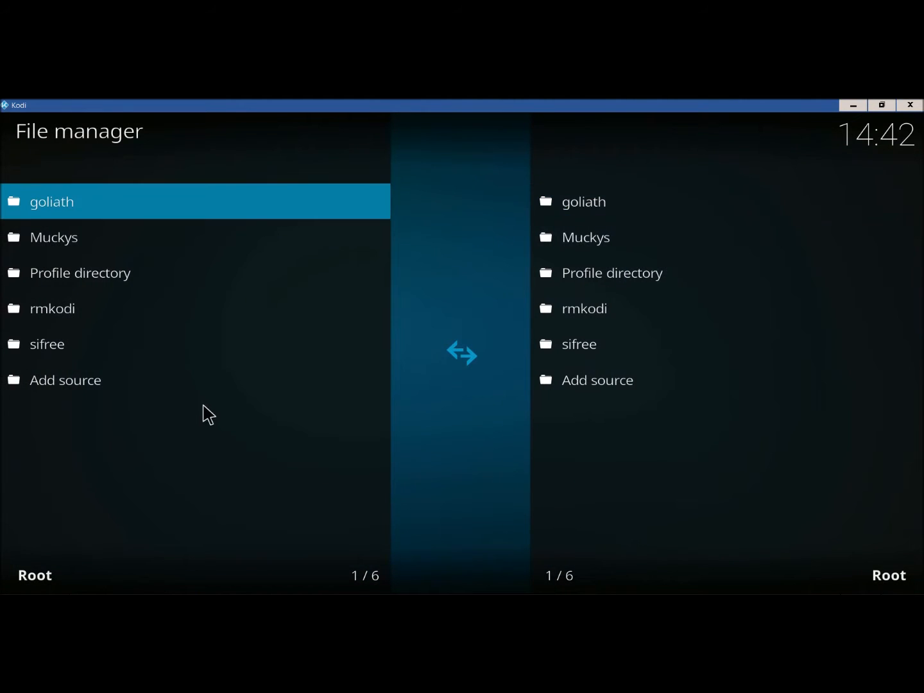
left_click(65, 380)
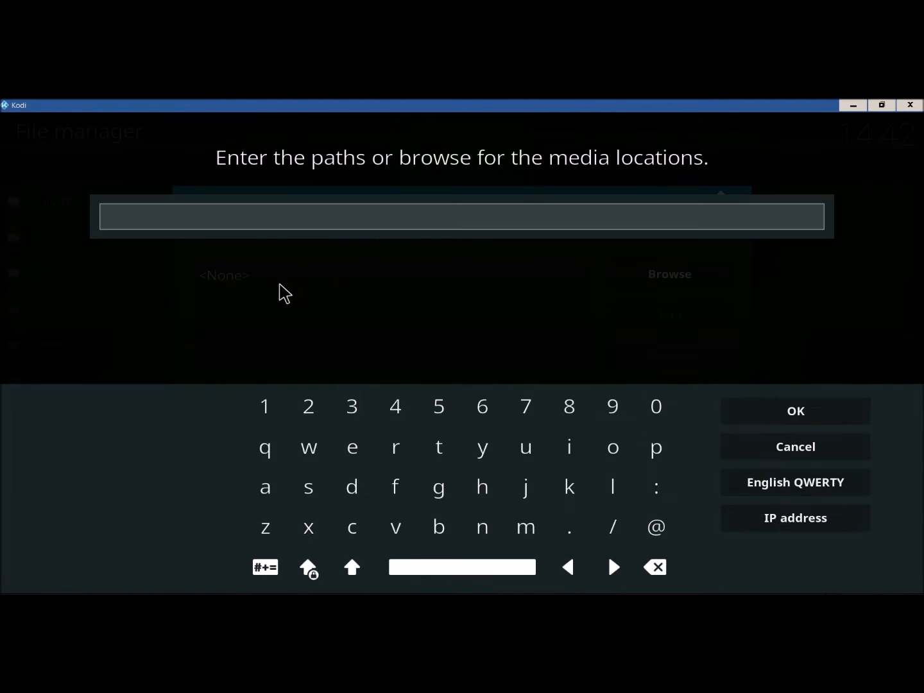
type("Http://kodi.filmkodi.com/")
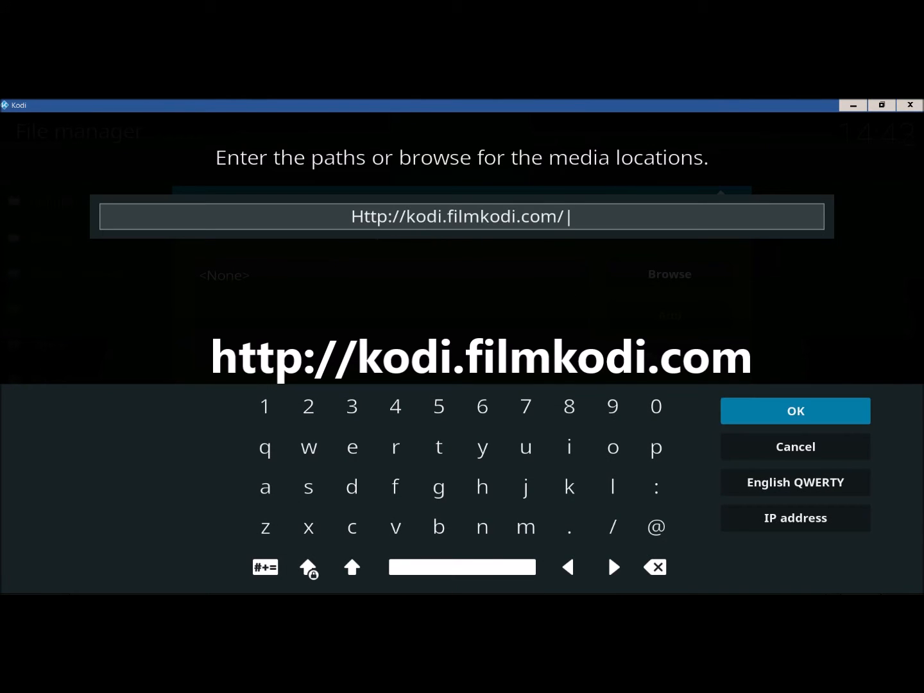
left_click(795, 411)
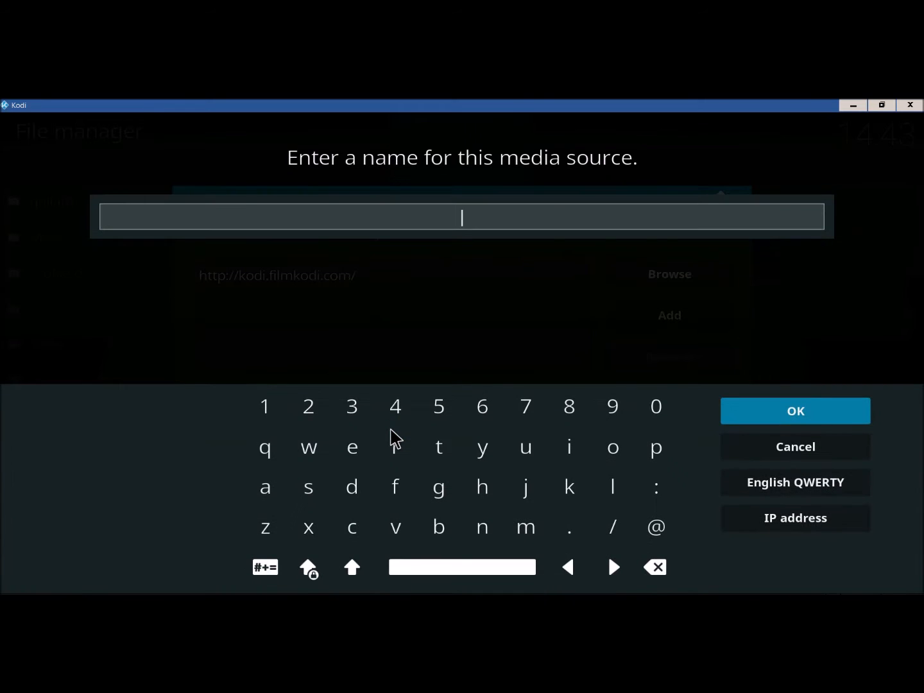
- Name the new source 'Specto' and save it
type("Specto")
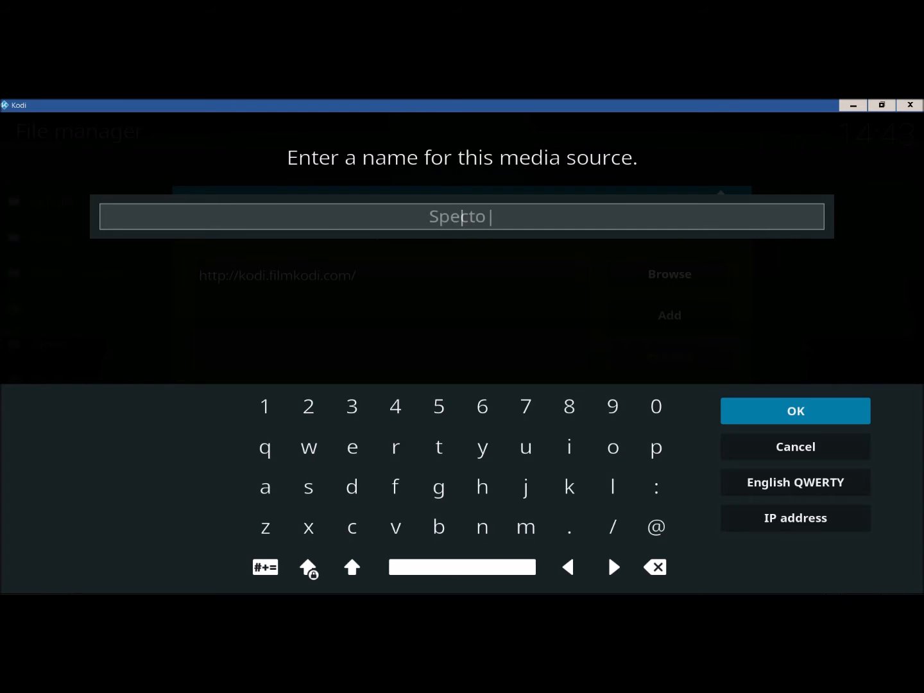
left_click(795, 410)
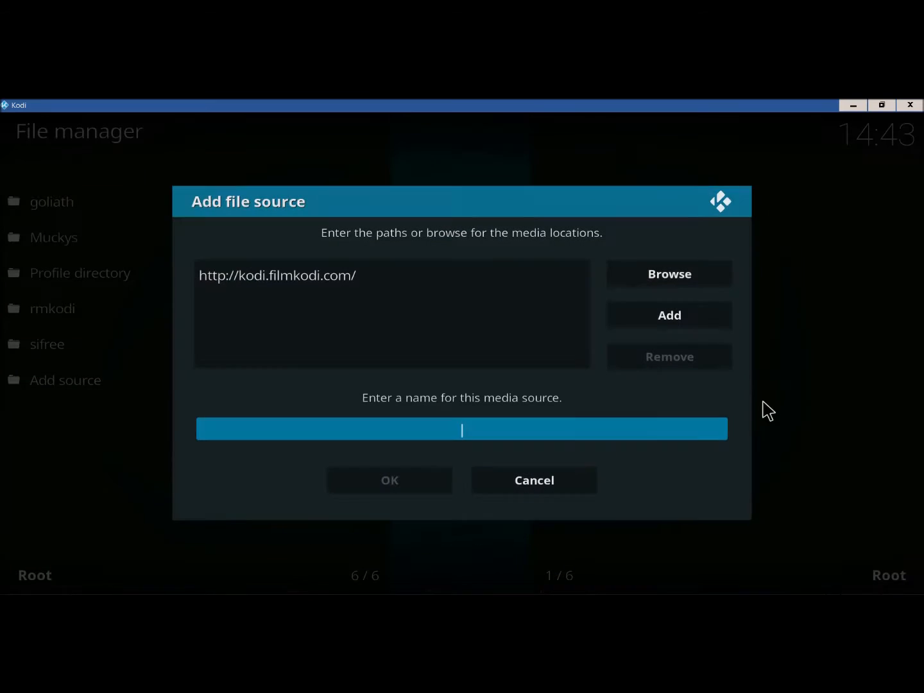
type("Specto")
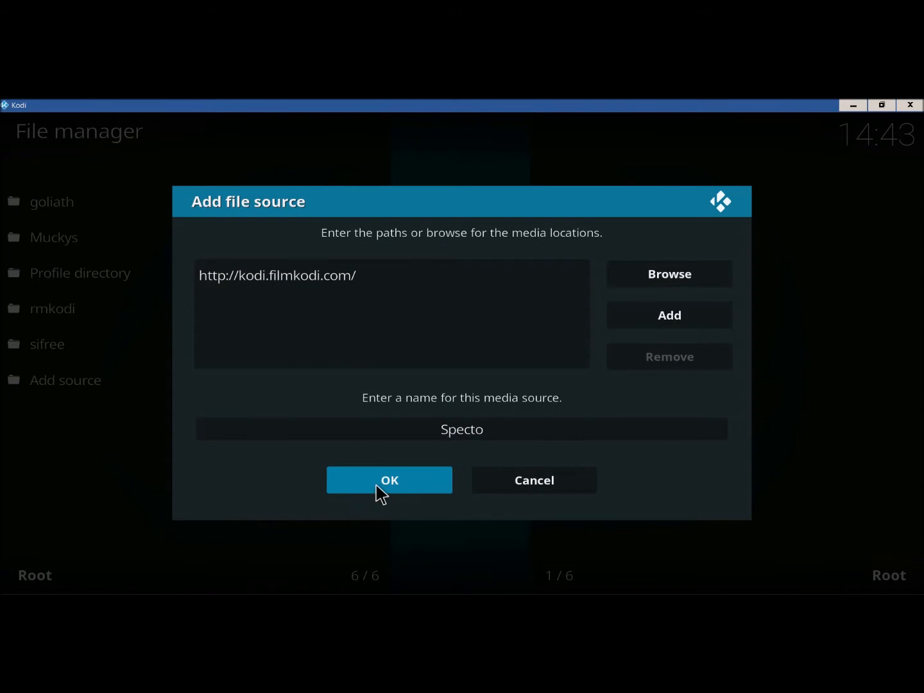
left_click(389, 480)
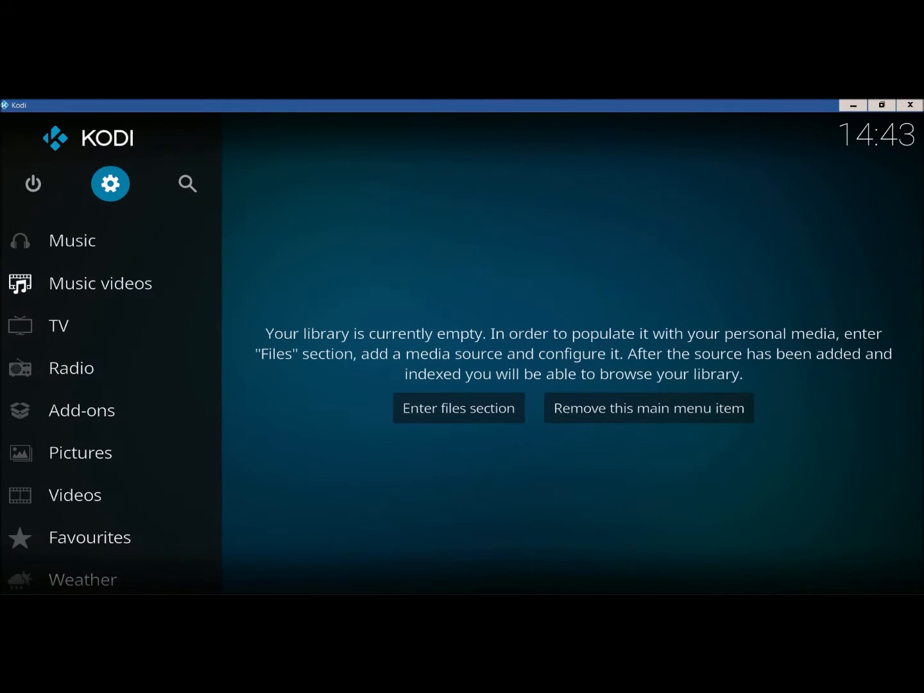
- Install the repository.filmkodi.com zip from the Specto source via Install from zip file
left_click(82, 411)
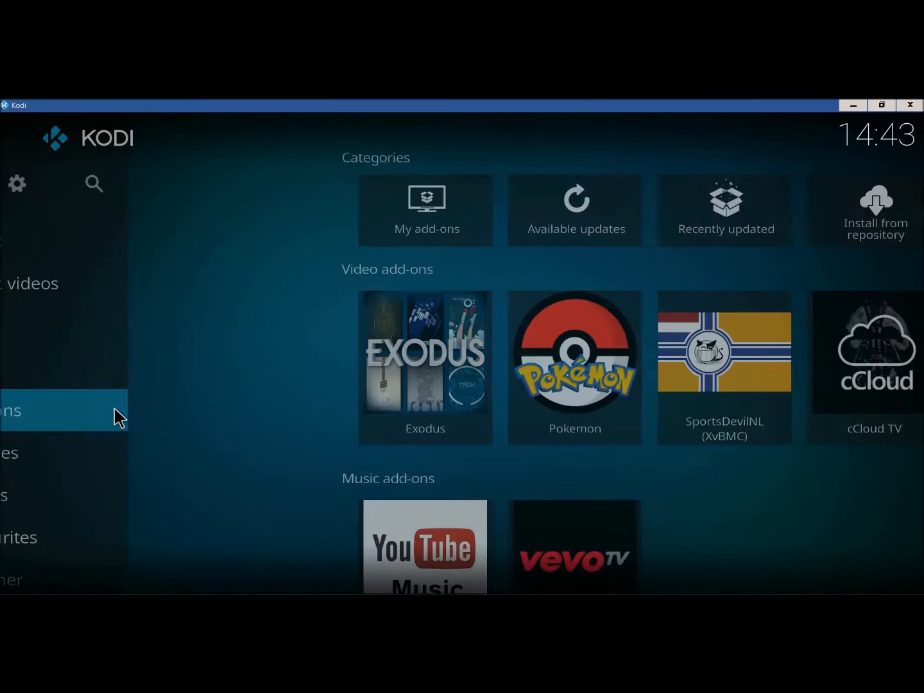
left_click(64, 411)
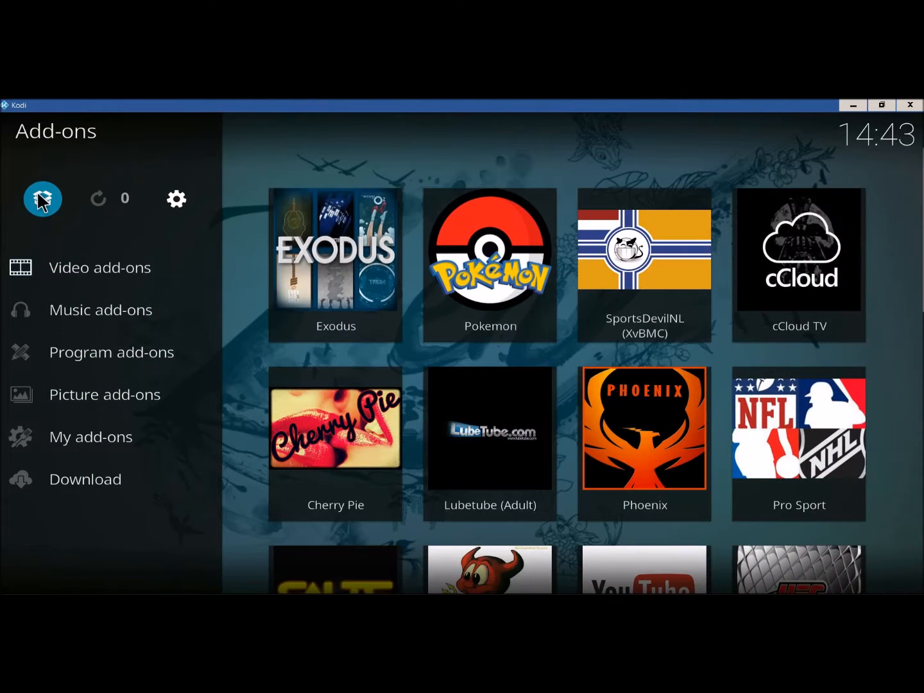
left_click(42, 198)
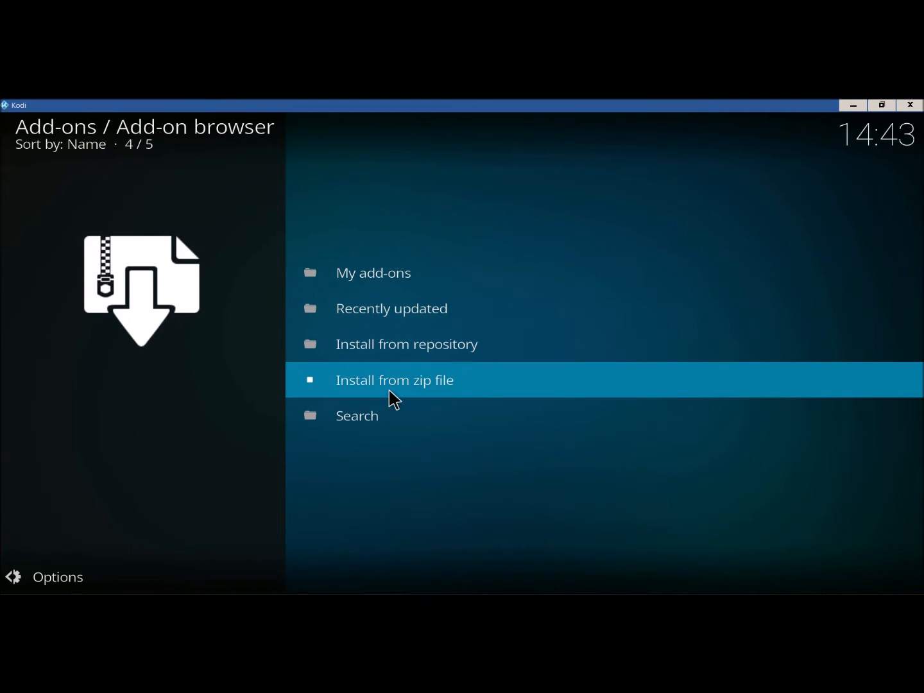
left_click(396, 380)
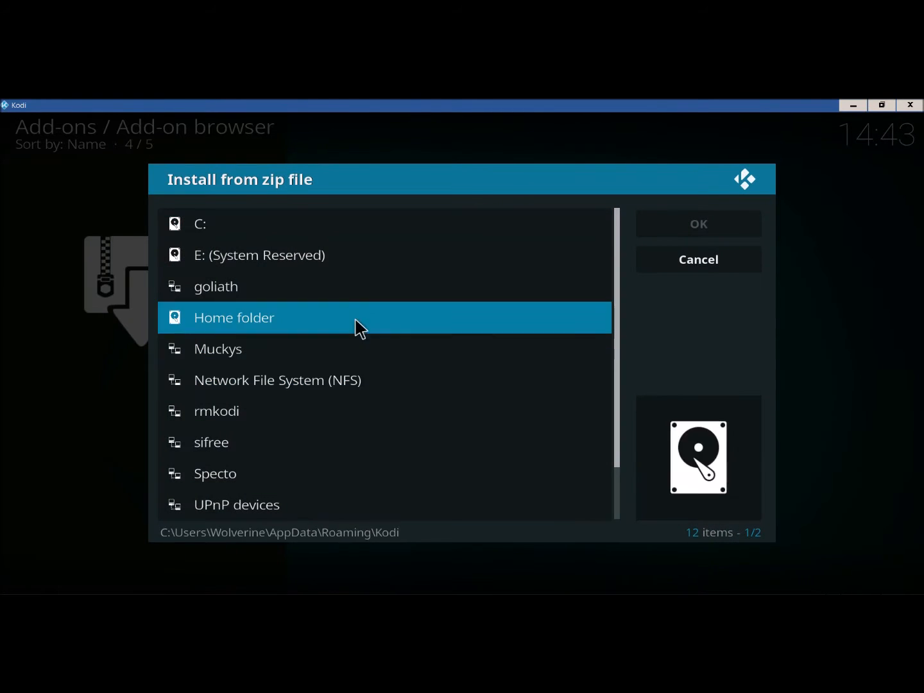
left_click(234, 317)
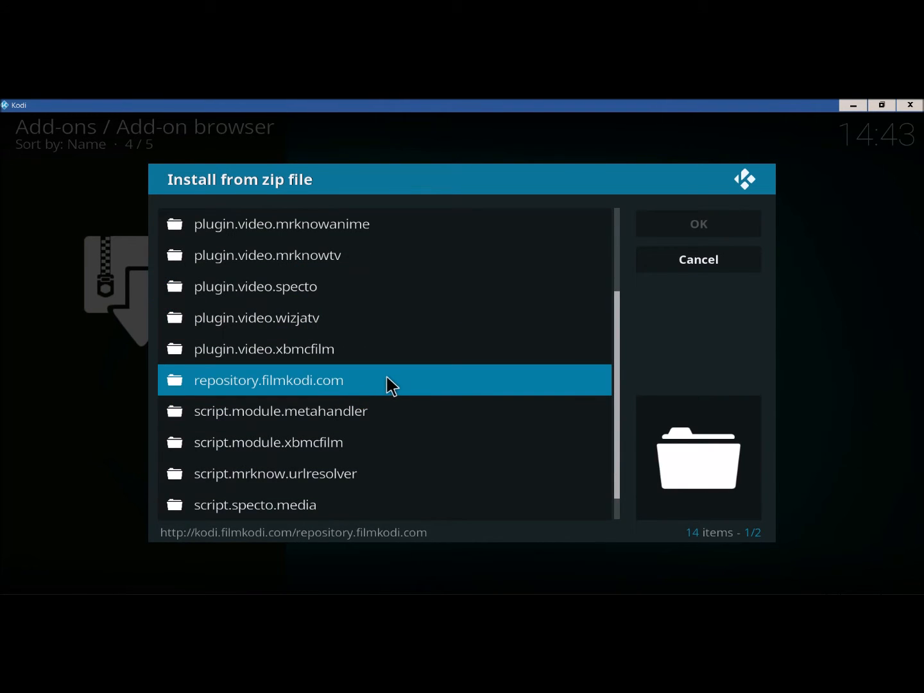
left_click(699, 260)
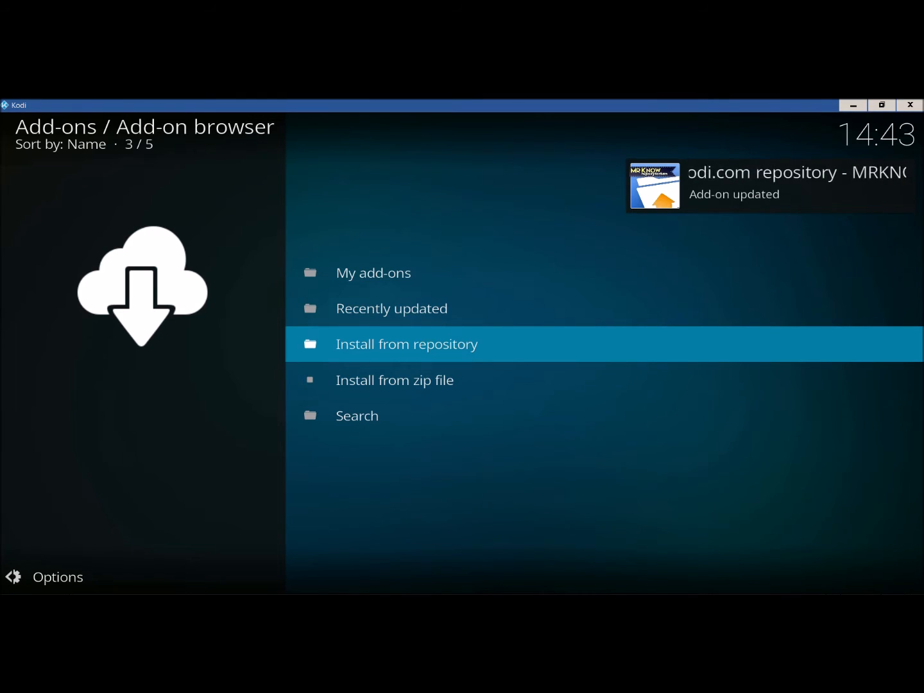
- Install Specto Fork from the Filmkodi.com repository's Video add-ons
left_click(406, 344)
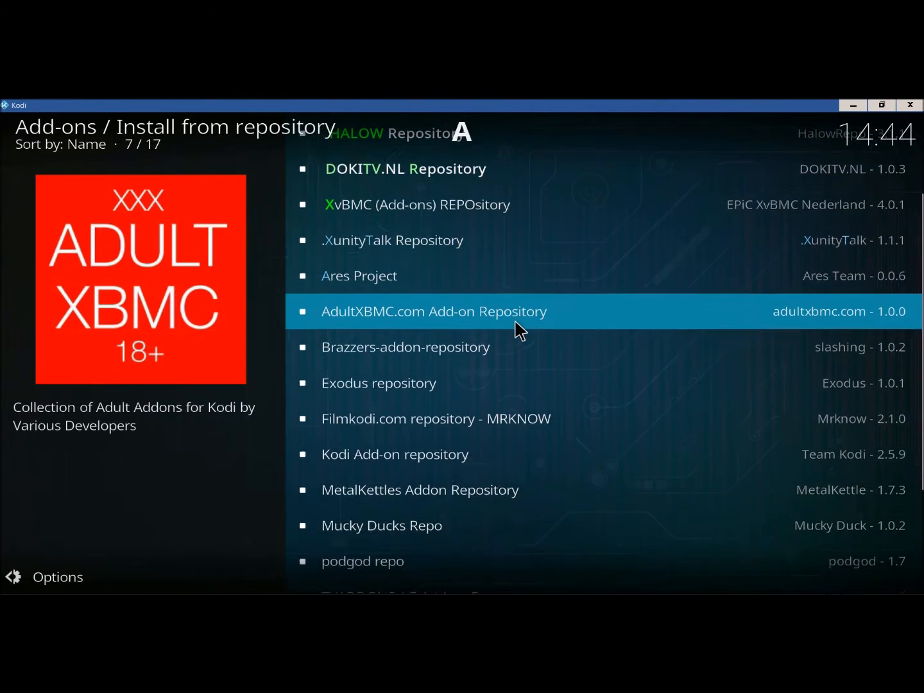
left_click(435, 418)
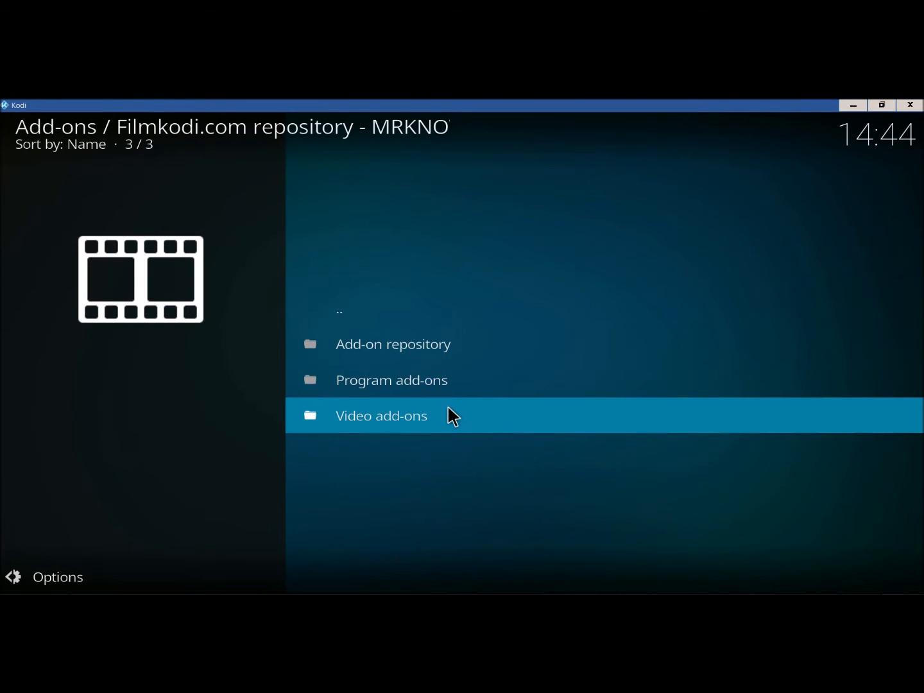
left_click(381, 416)
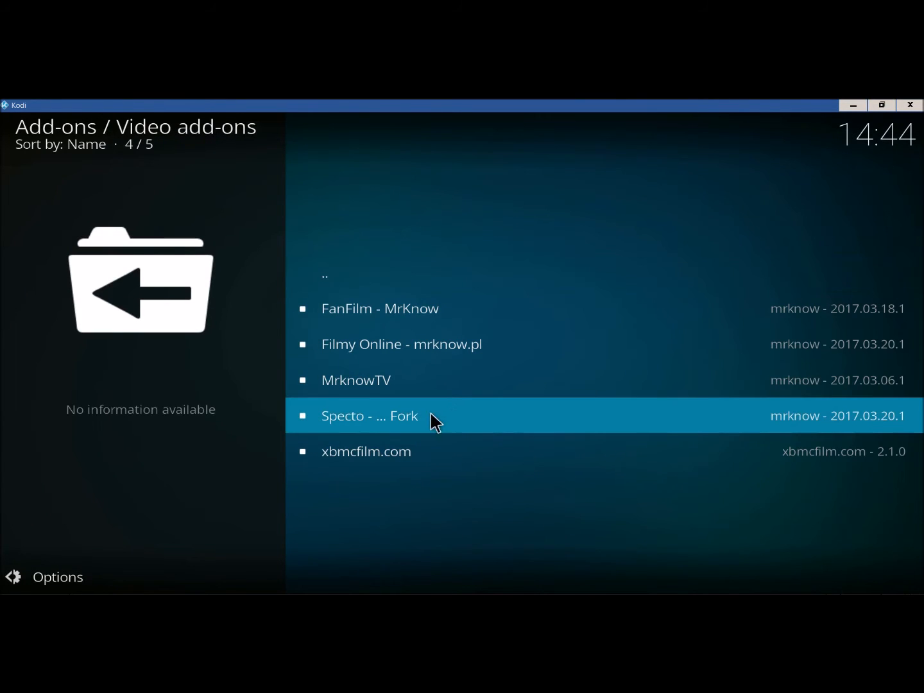
left_click(370, 416)
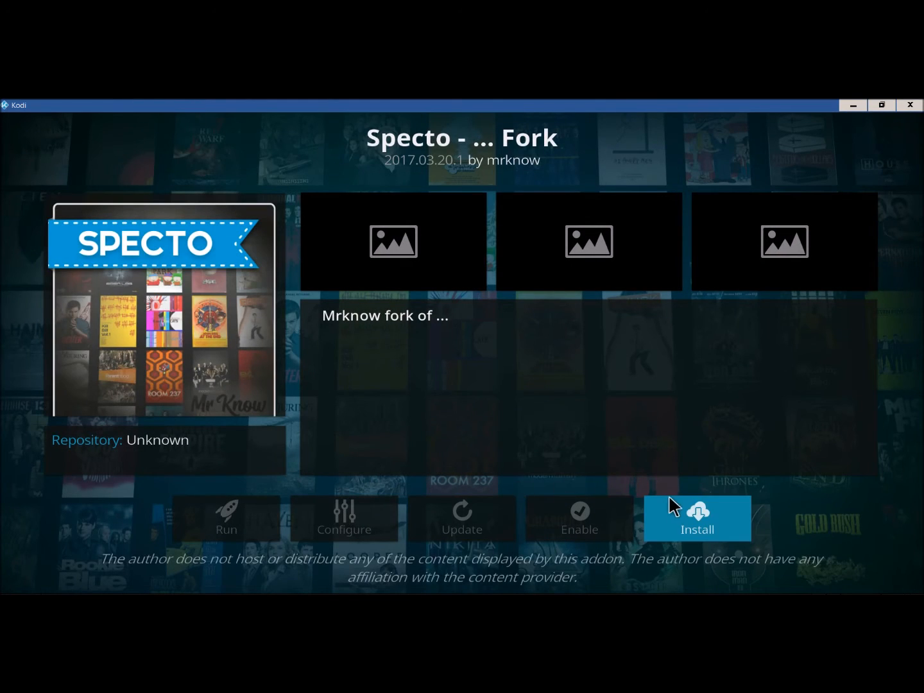
left_click(697, 519)
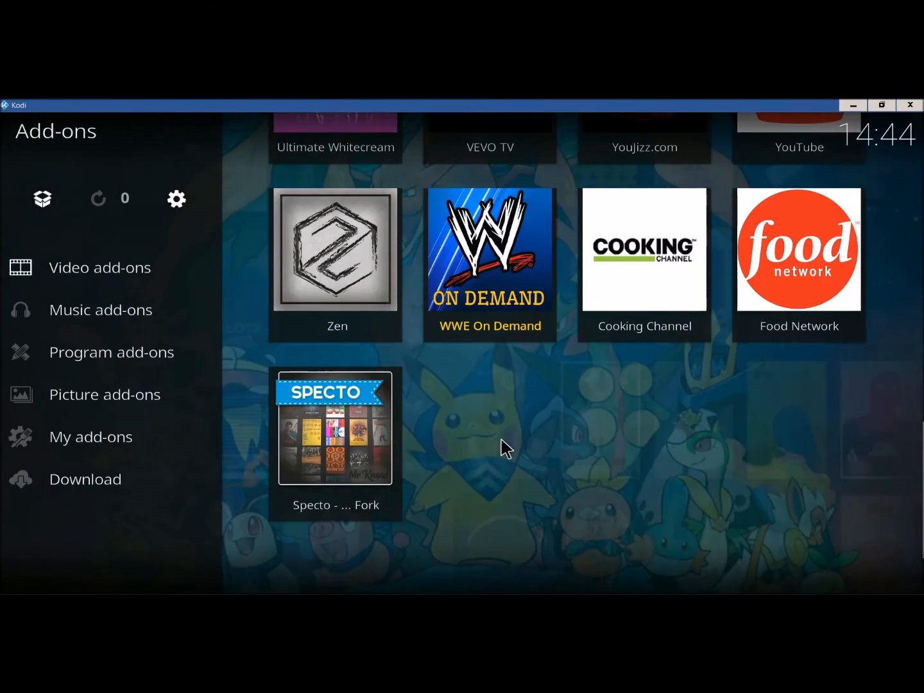
- Launch Specto Fork, browse Movies > Genres > Action and pick Ghost in the Shell (2017)
left_click(336, 428)
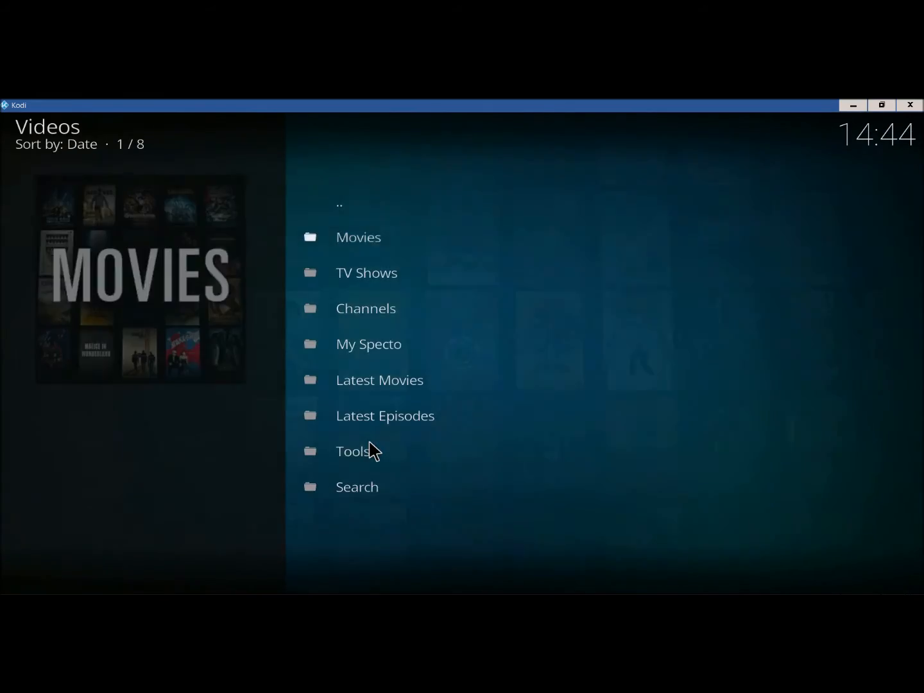
left_click(359, 236)
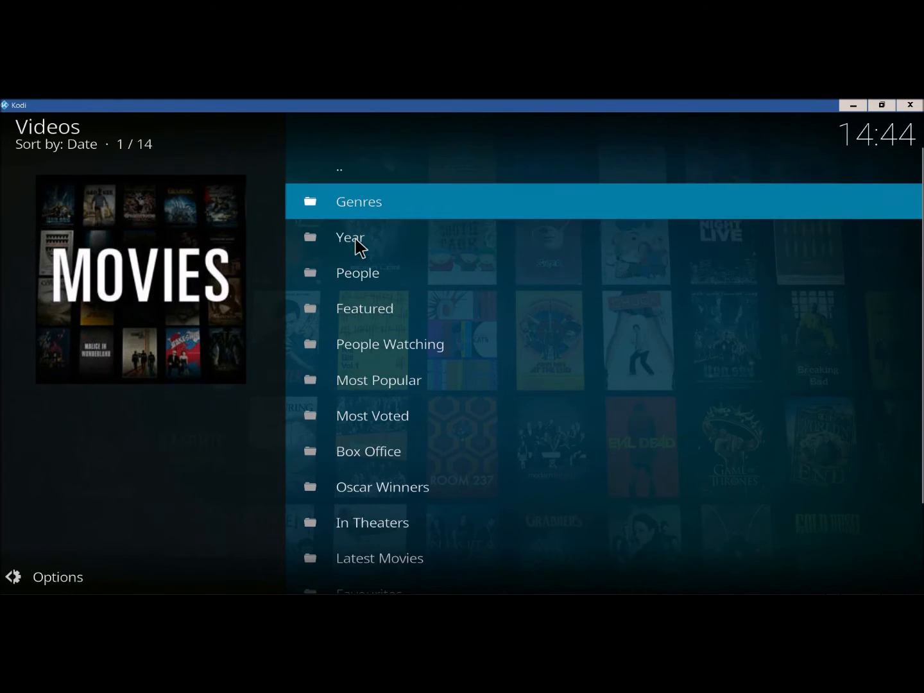
left_click(359, 201)
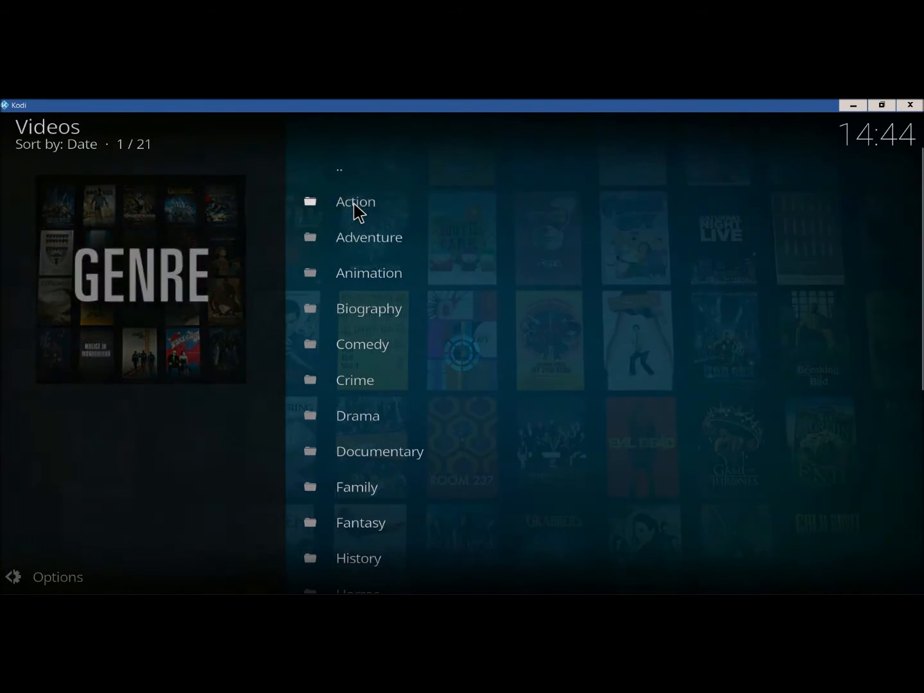
left_click(355, 201)
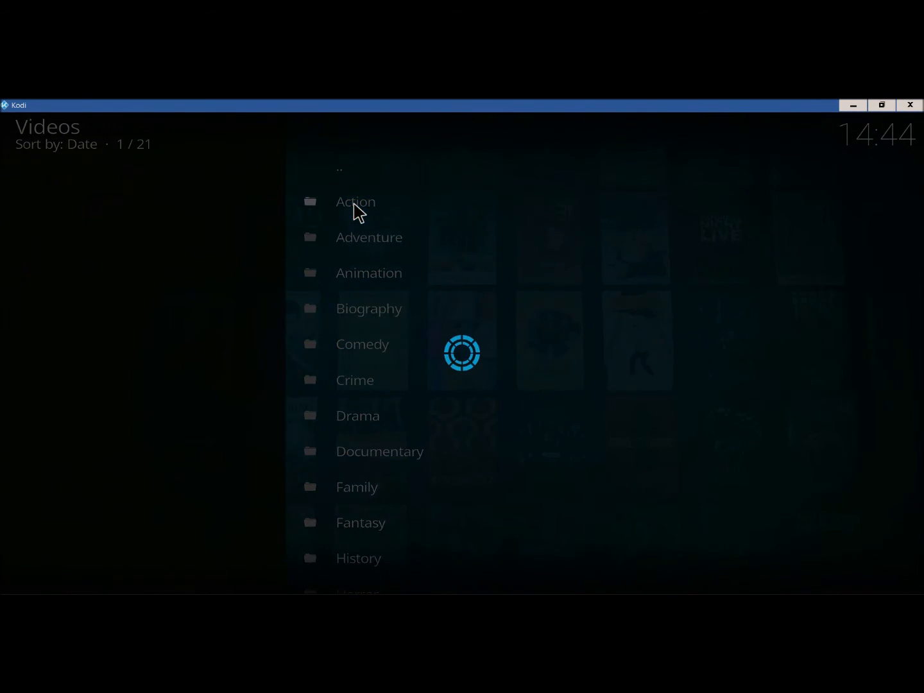
left_click(356, 201)
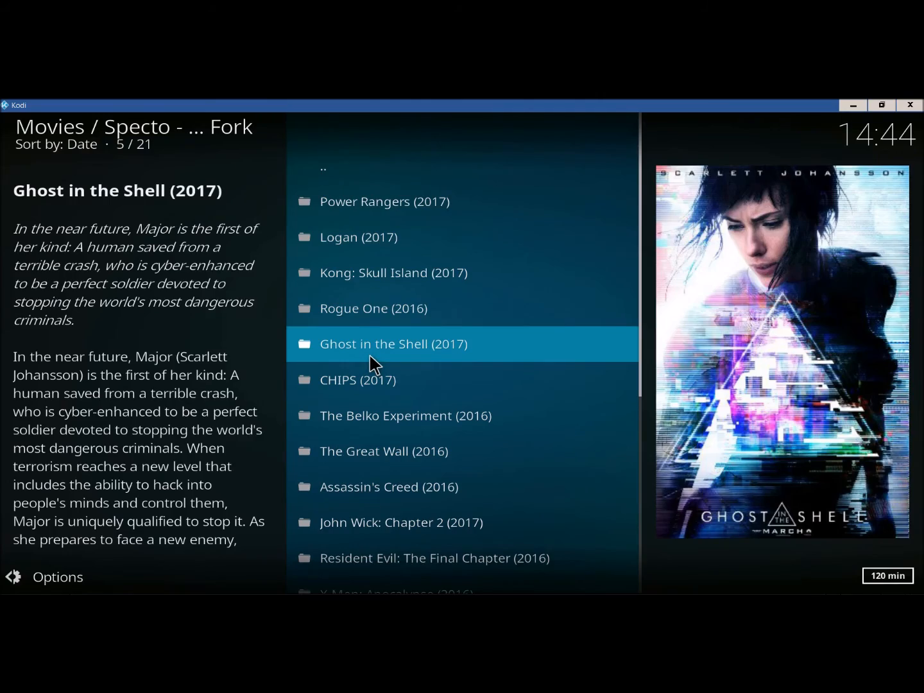
left_click(372, 308)
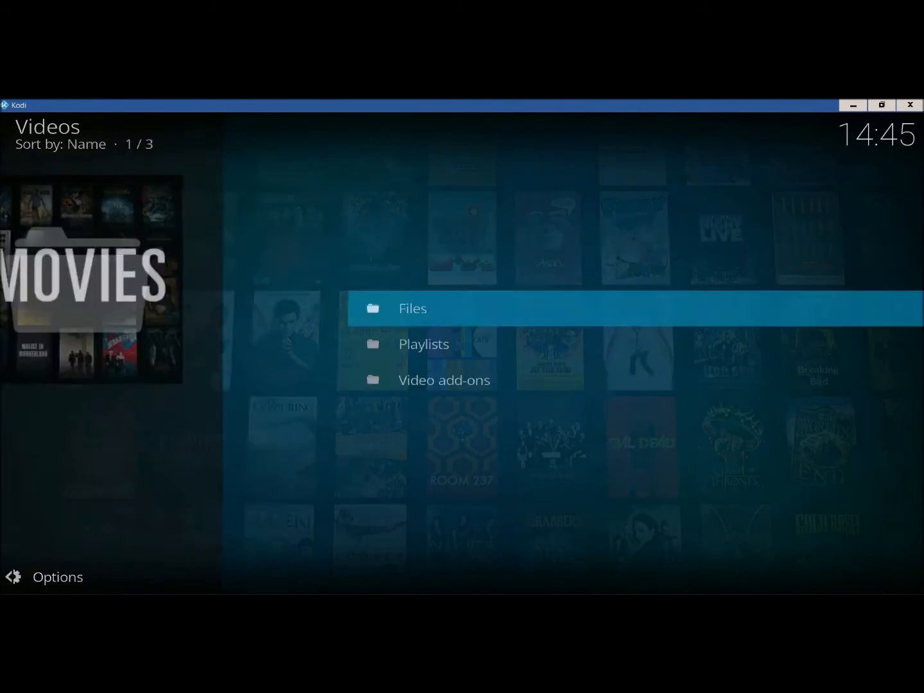
- Enable autoplay in Specto Fork's Playback settings
left_click(444, 380)
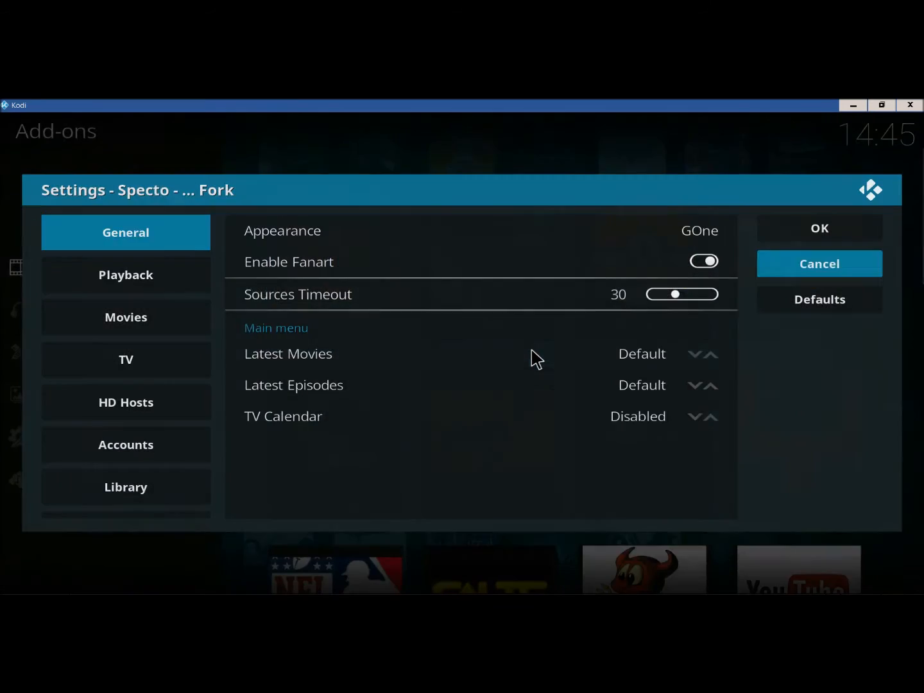
left_click(125, 274)
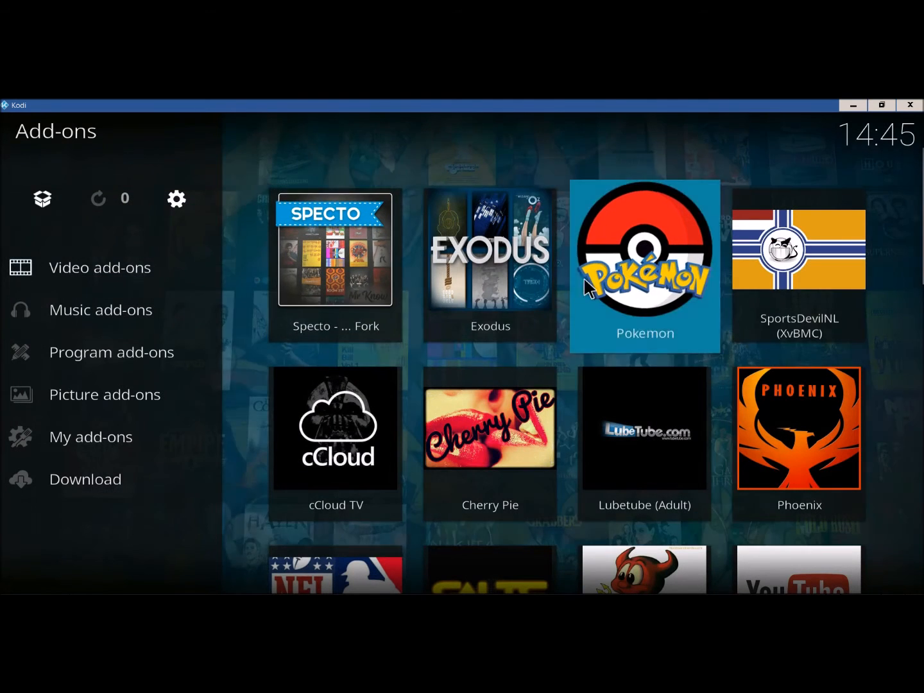
- Autoplay Assassin's Creed (2016) from Specto Fork's Movies list, then stop playback
left_click(336, 250)
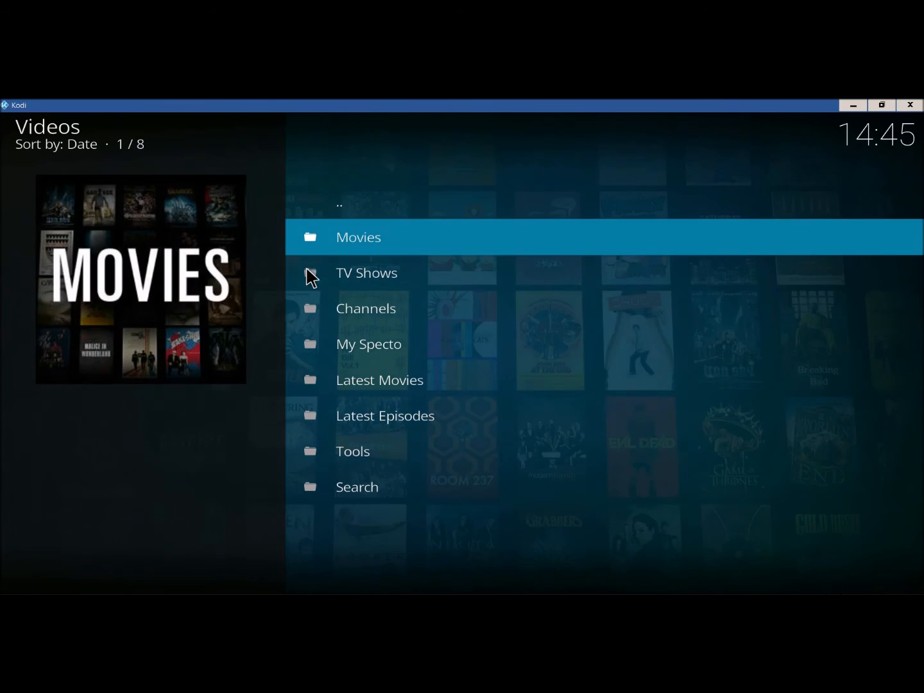
left_click(358, 236)
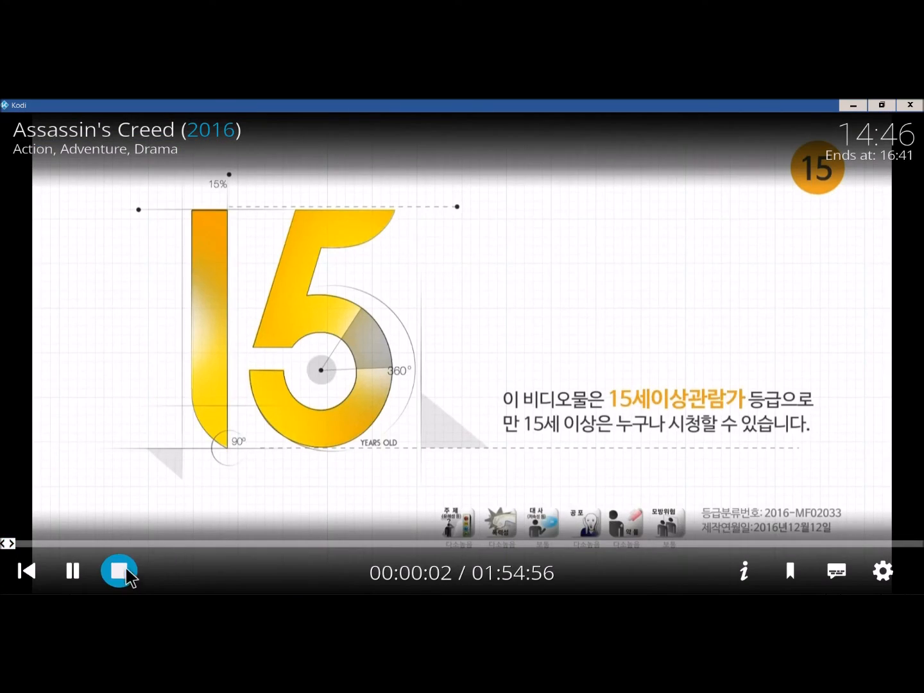
left_click(118, 570)
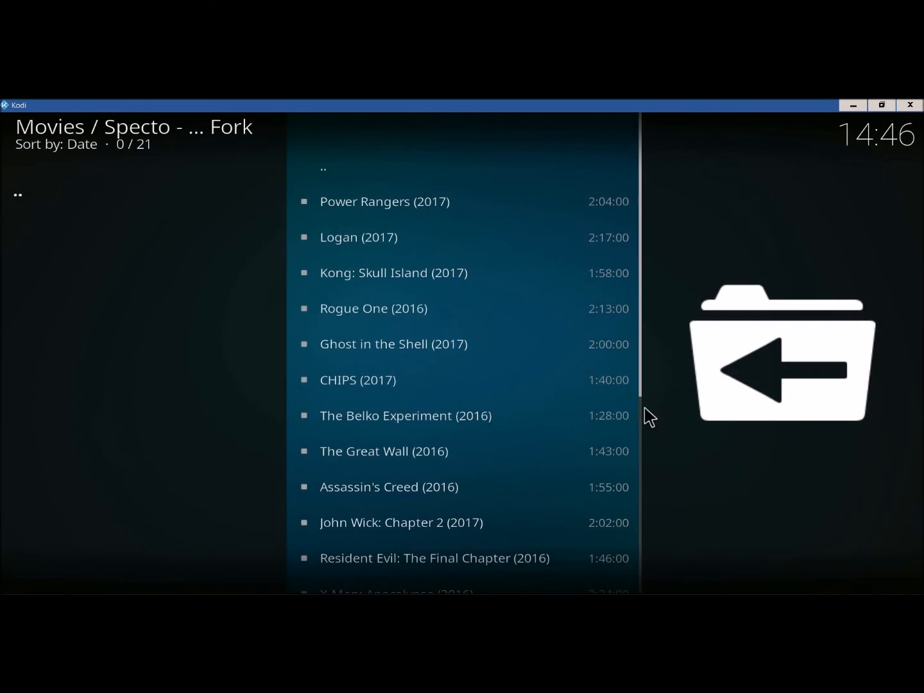